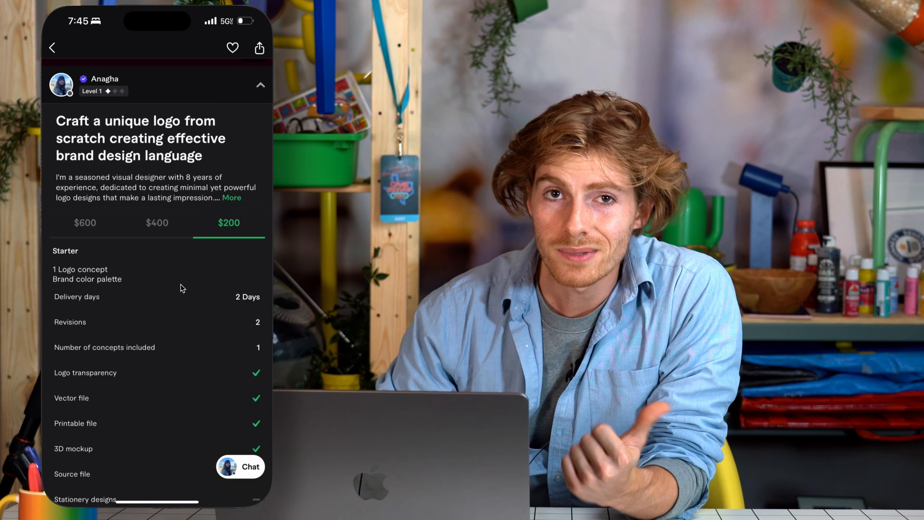
Step: Order the $200 Starter package with no extras, reaching the requirements form
scroll("down", 3)
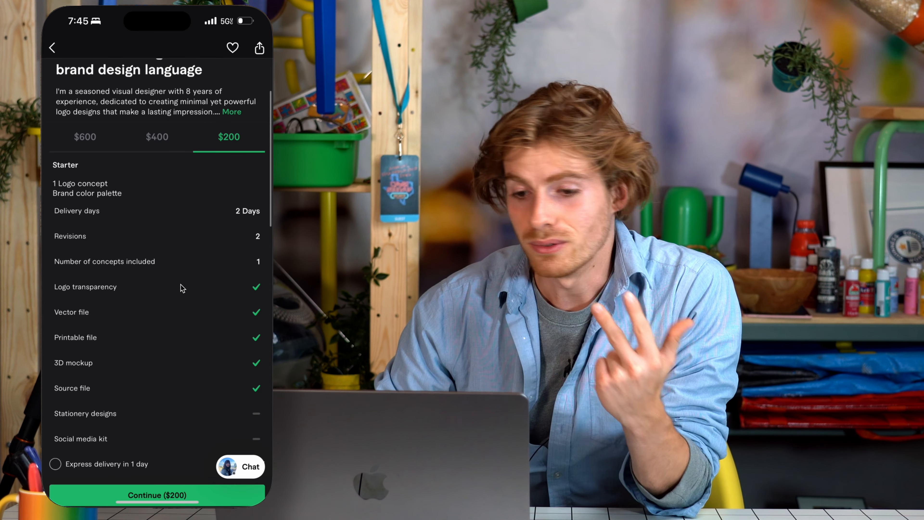
scroll("down", 3)
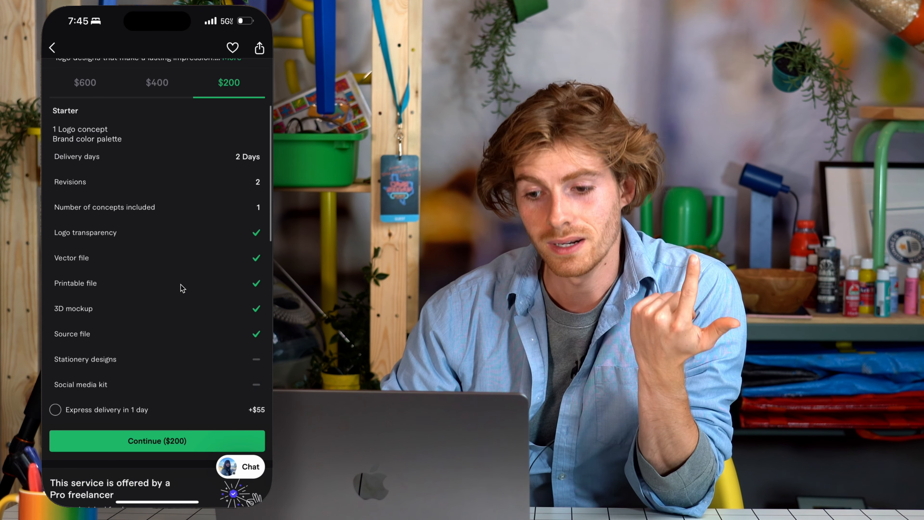
scroll("down", 3)
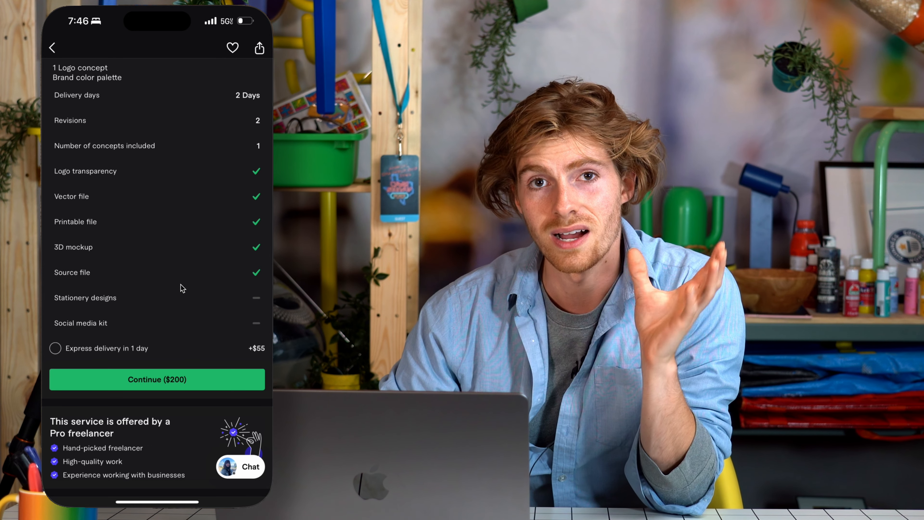
scroll("down", 3)
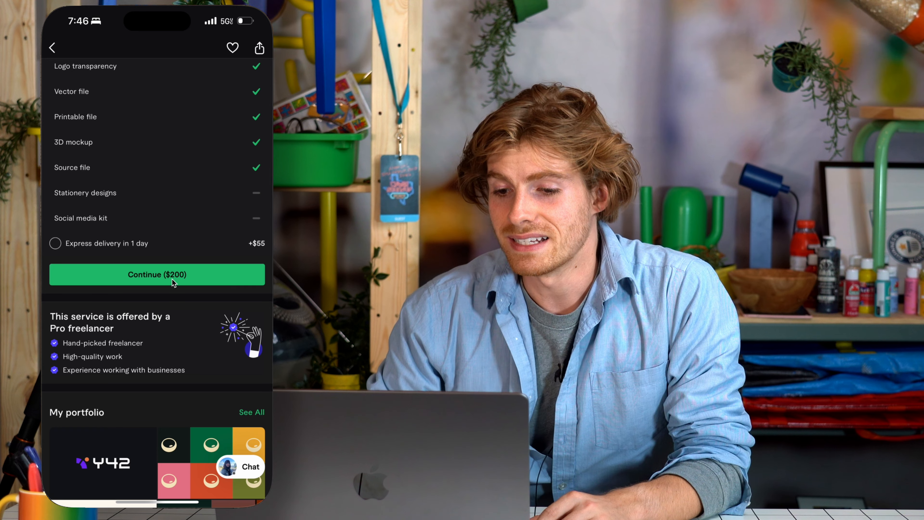
left_click(157, 274)
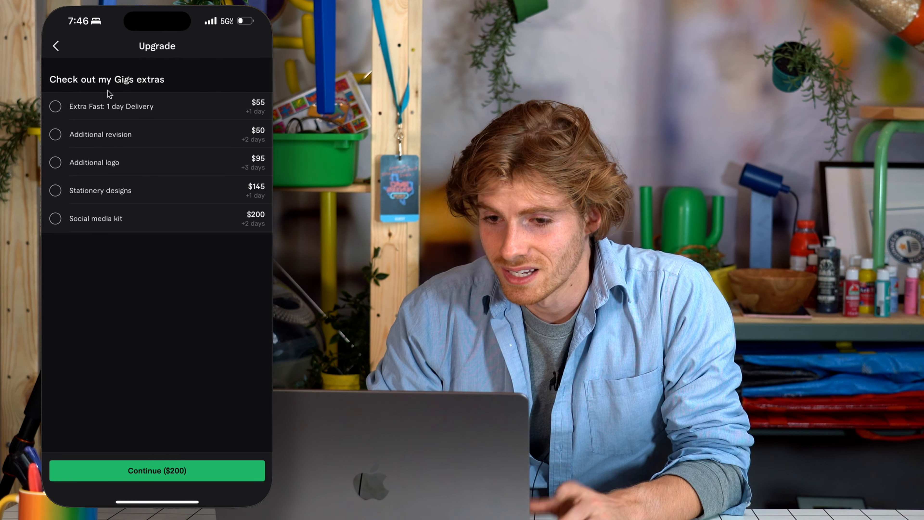
left_click(157, 471)
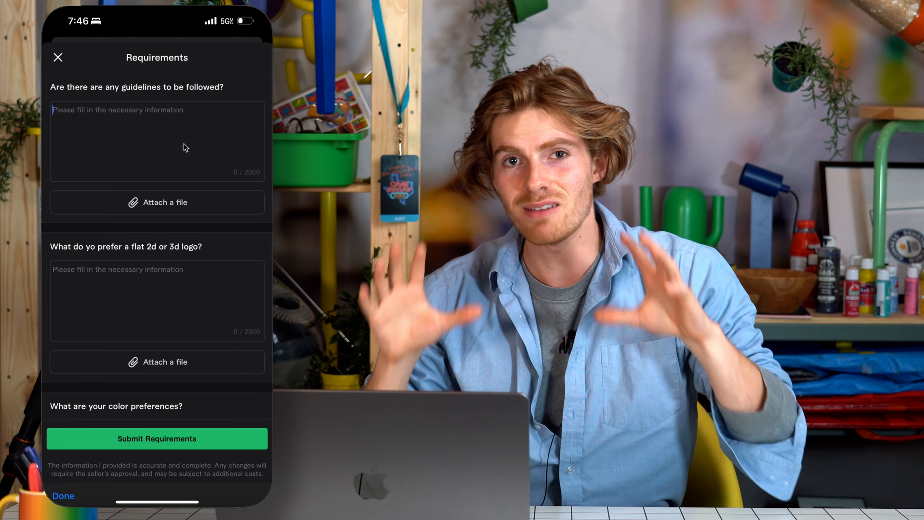
Step: Begin the guidelines brief: a logo for Grayson Sands, an artist and YouTuber
type("Create a logo design for Grayson Sands - an artist and YouTuber. The logo should be playful, but not childish. It should be clean and modern in style. It should feature some or all of the following colors - up to your choice:")
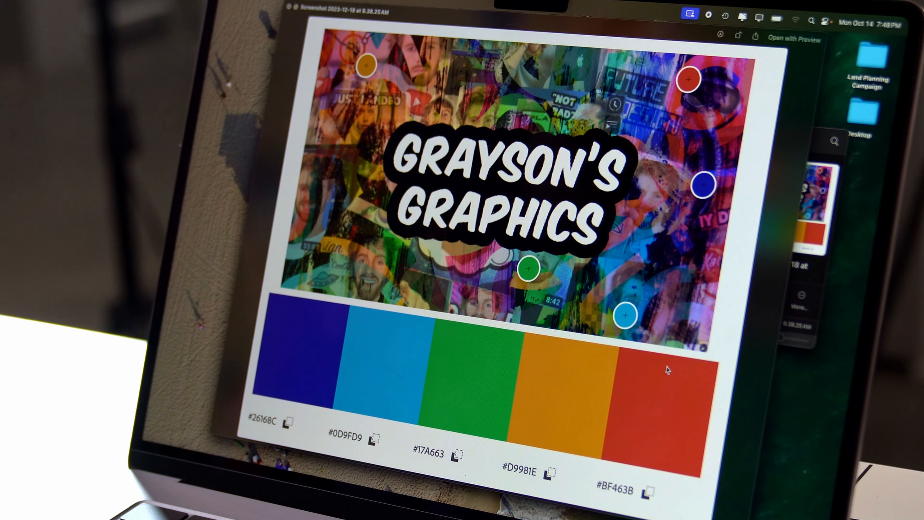
mouse_move(665, 263)
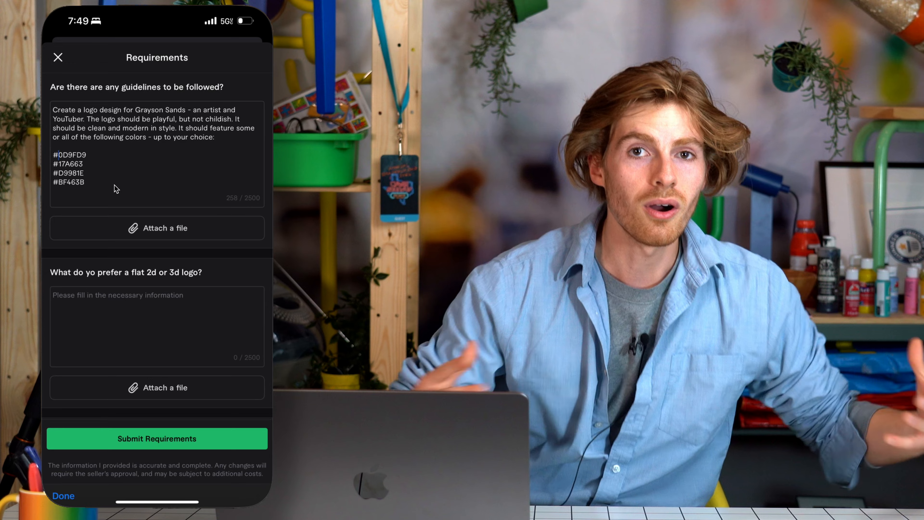
Step: Scroll the requirements form and start the competitors question
scroll("down", 3)
type(", trendy,")
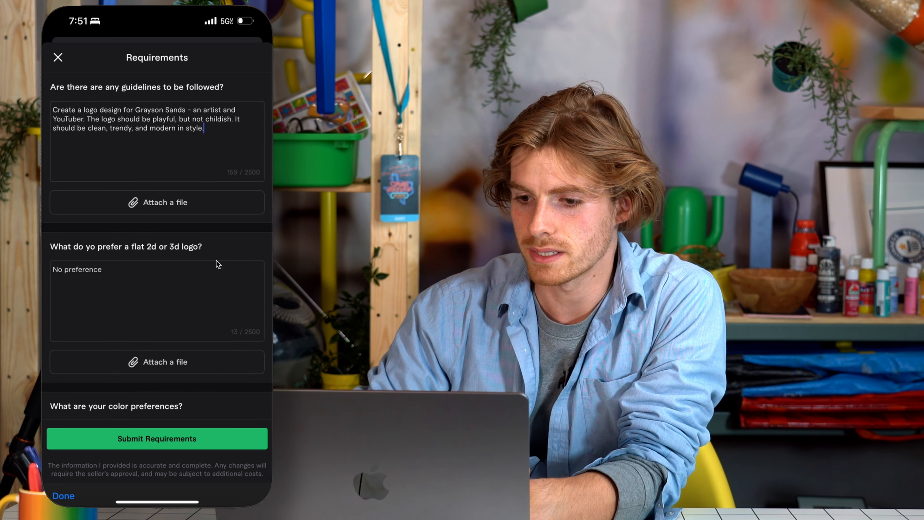
scroll("down", 3)
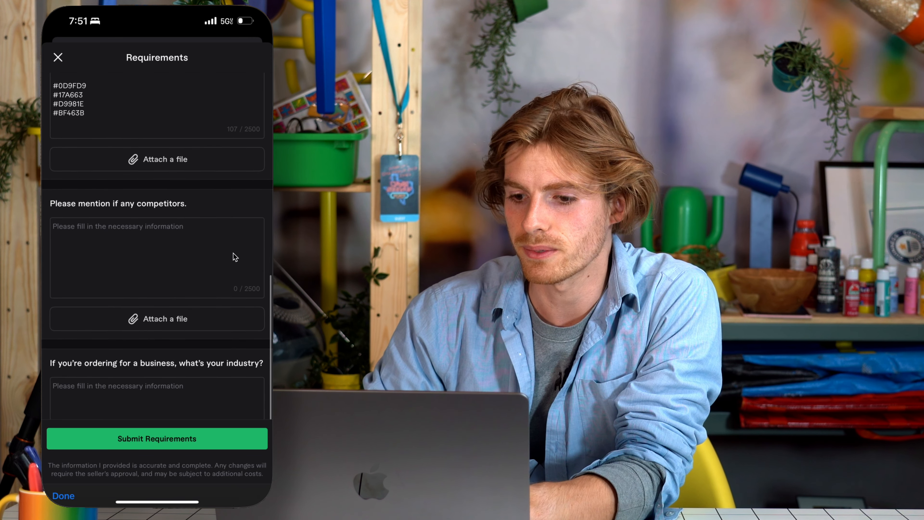
left_click(157, 438)
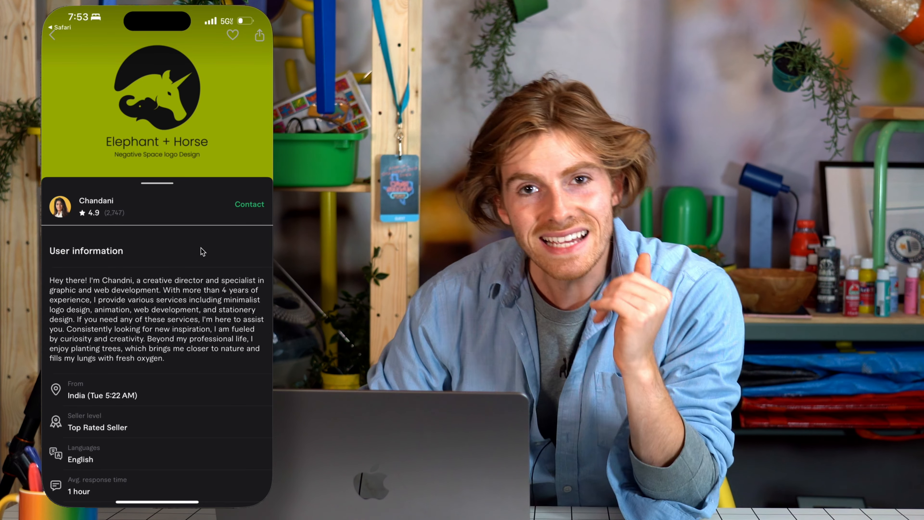
Step: Scroll through the seller's User information section
scroll("down", 3)
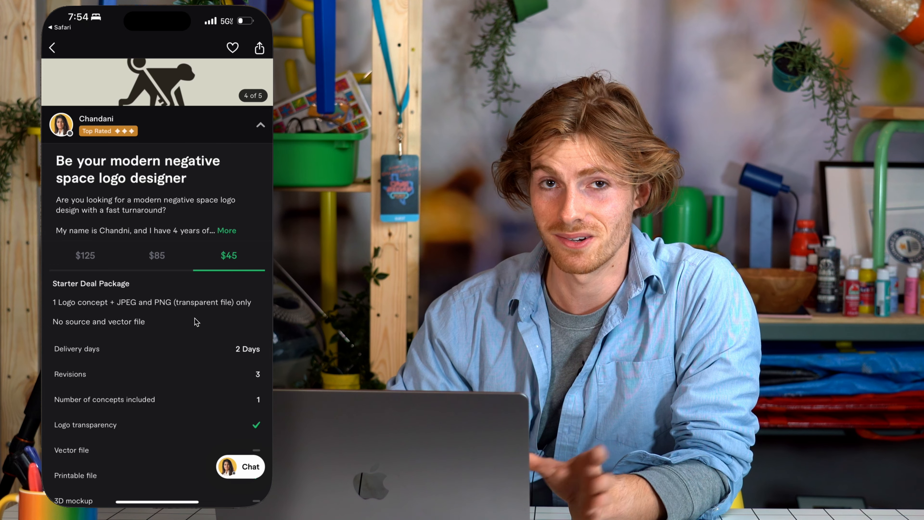
Step: Order the $45 Starter Deal Package without extras and pay $0 with Fiverr credits
scroll("down", 3)
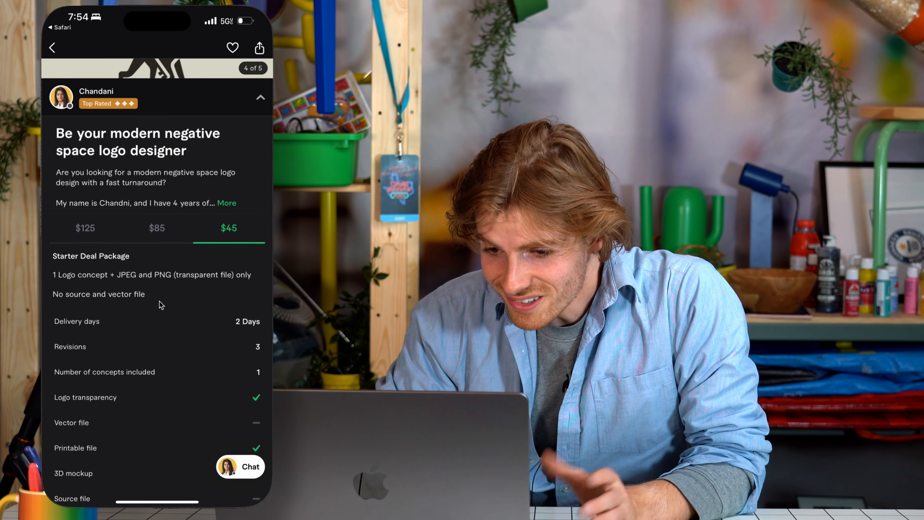
scroll("down", 3)
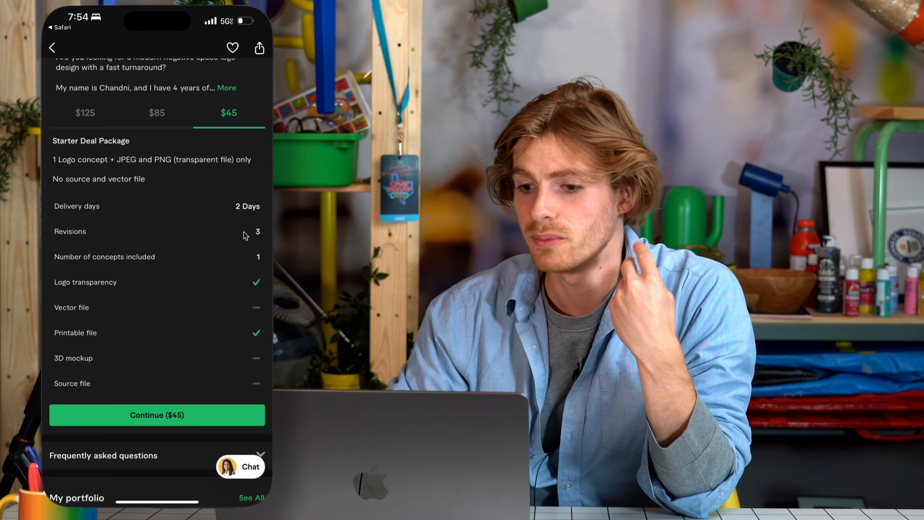
left_click(157, 414)
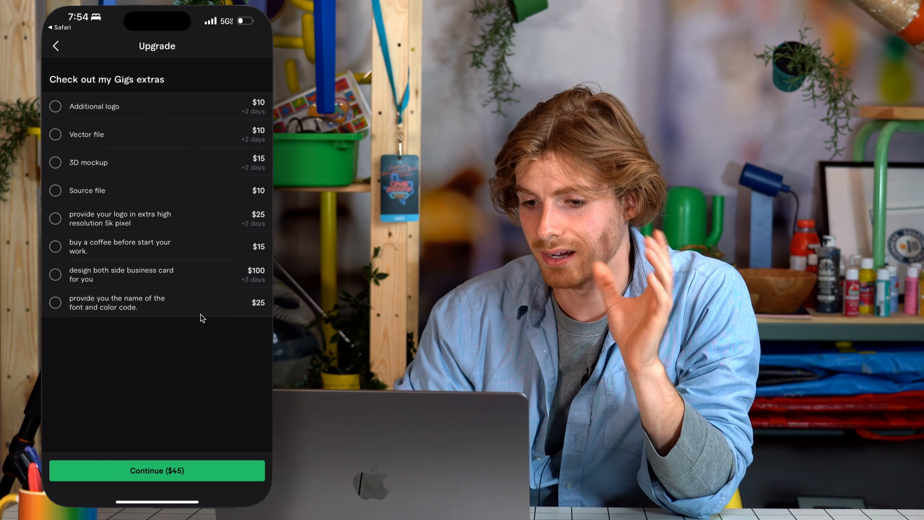
left_click(157, 471)
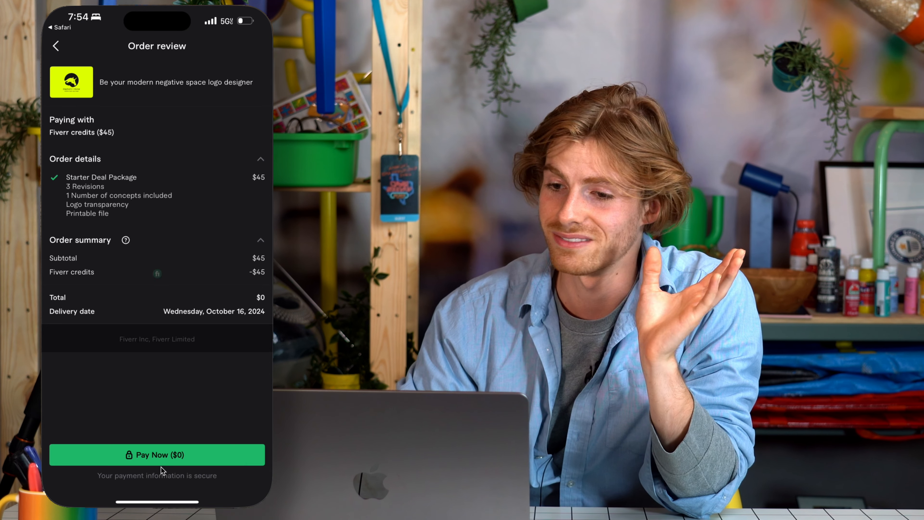
left_click(157, 454)
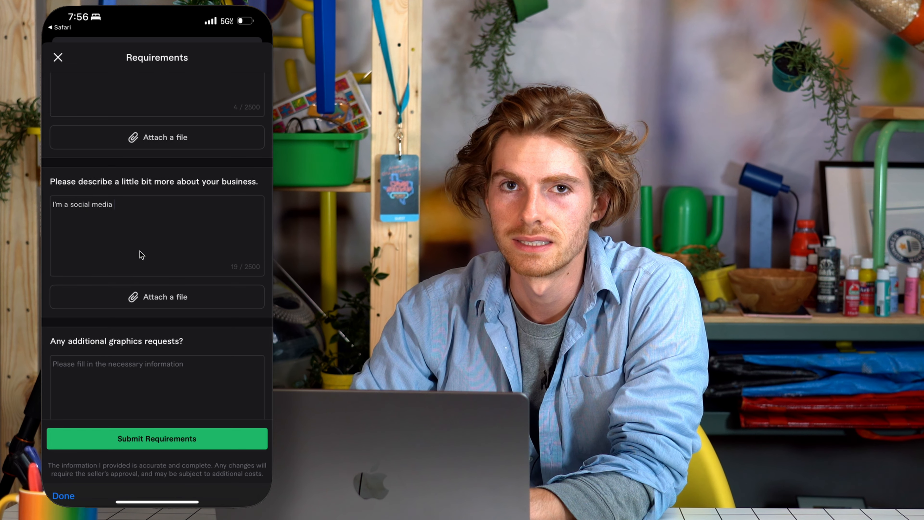
Step: Continue the business description answer in the requirements form
type("entus")
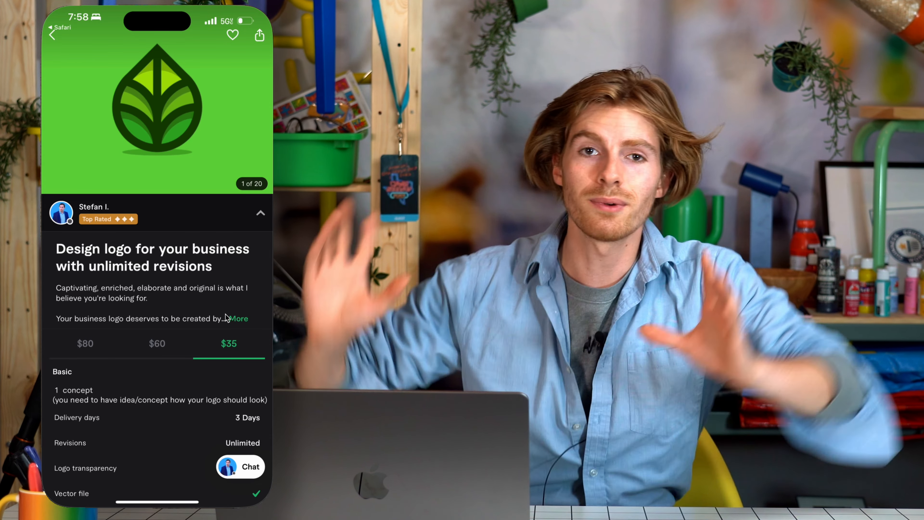
Step: Review the full gig description and continue with the $35 Basic package
left_click(240, 318)
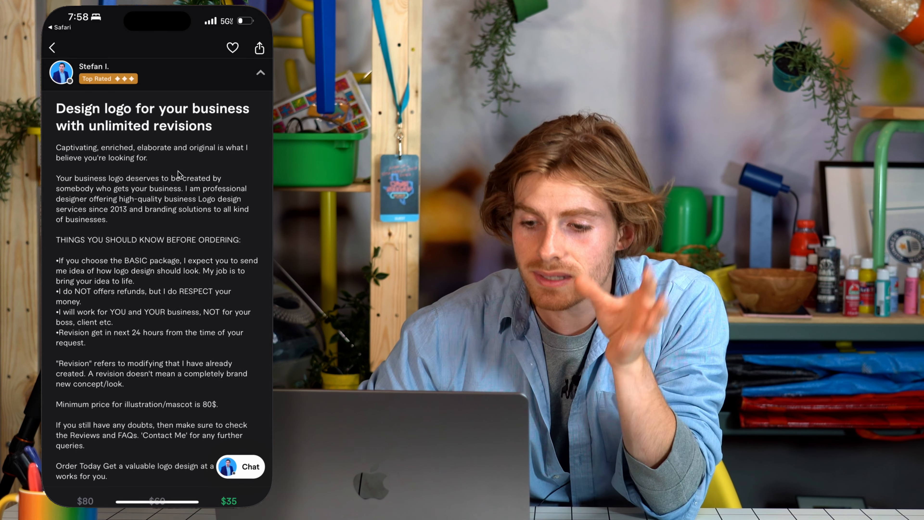
scroll("down", 3)
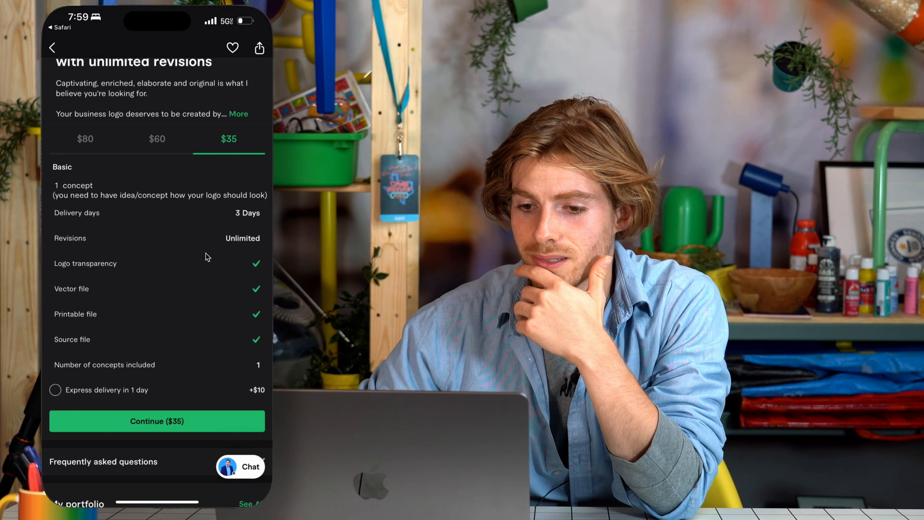
scroll("down", 3)
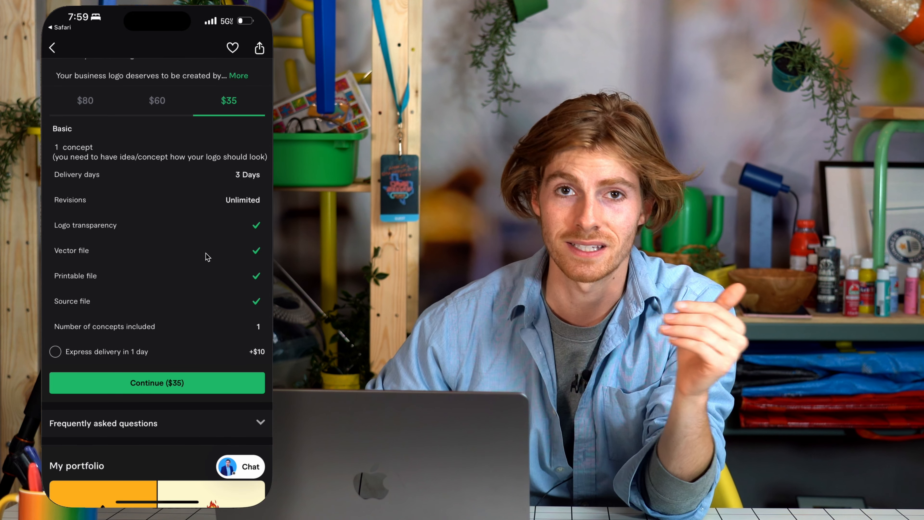
scroll("down", 3)
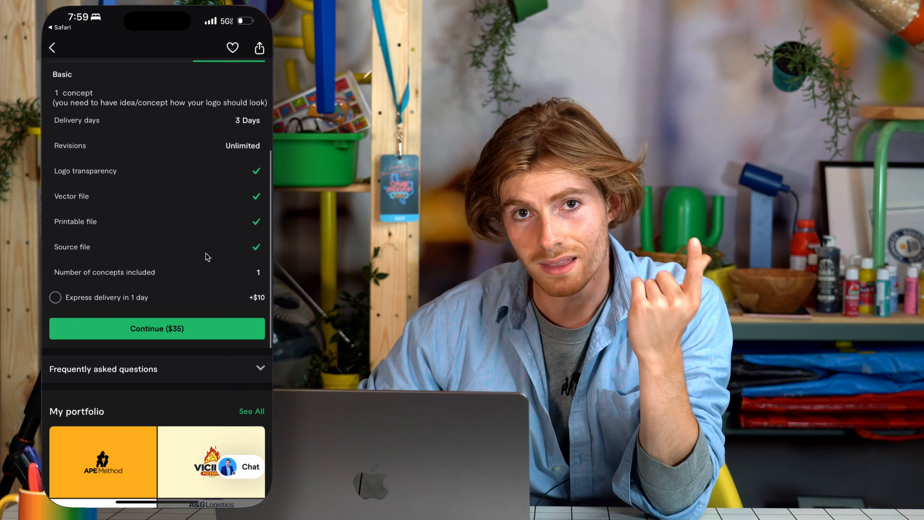
left_click(157, 328)
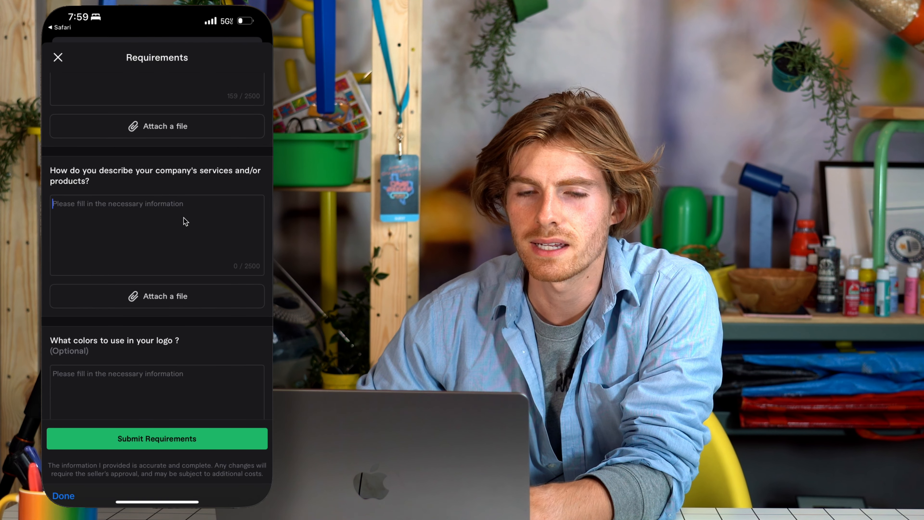
Step: Answer the logo ideas question starting 'I'm open to' and move to the next field
scroll("down", 3)
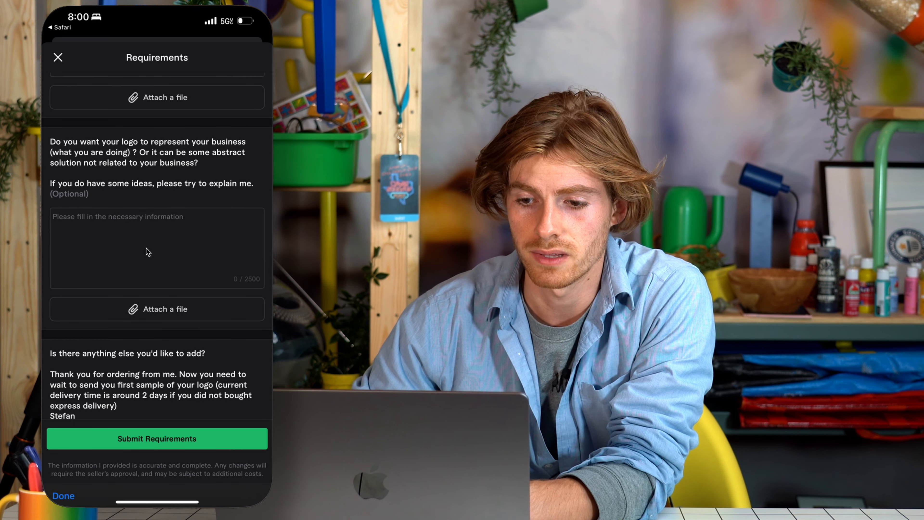
type("I'm open to e")
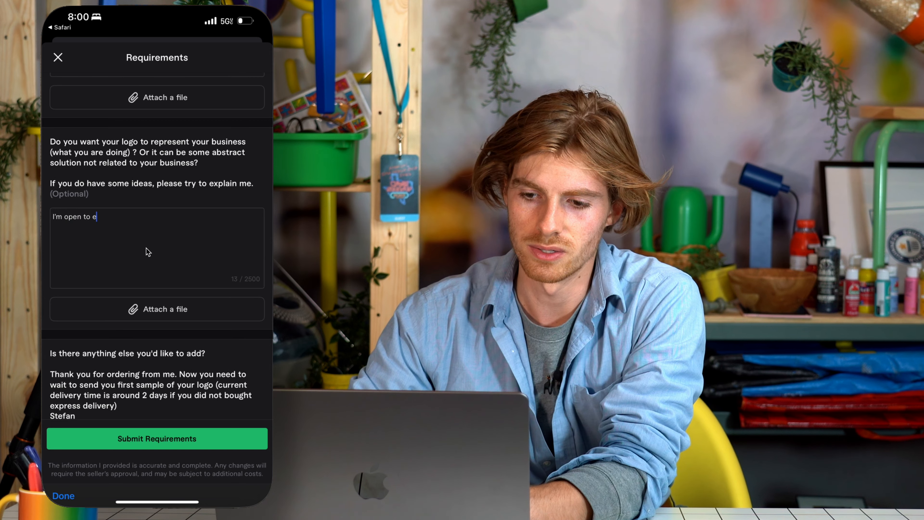
left_click(157, 438)
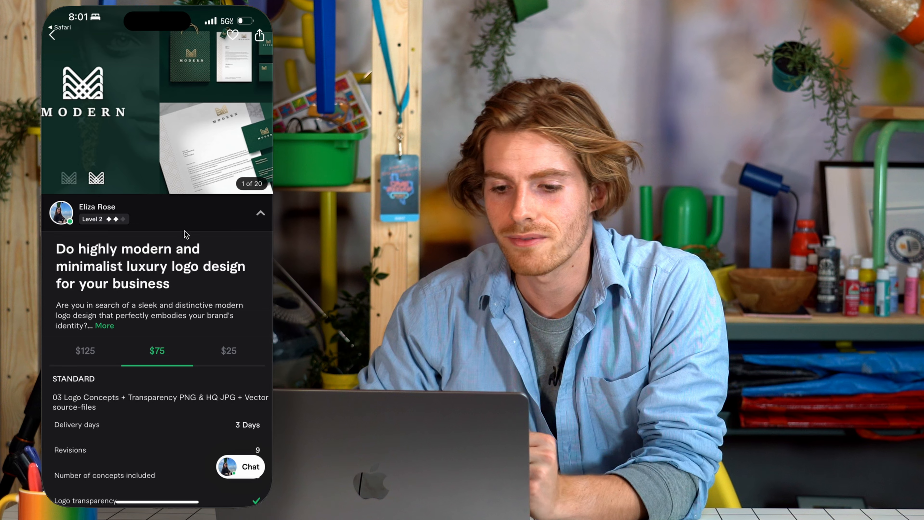
Step: Swipe through the gig's portfolio gallery images
scroll("down", 3)
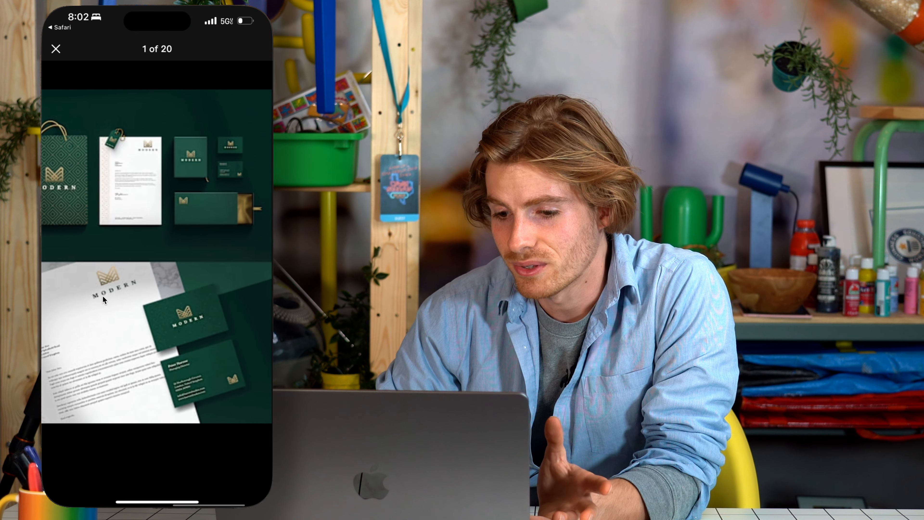
scroll("left", 3)
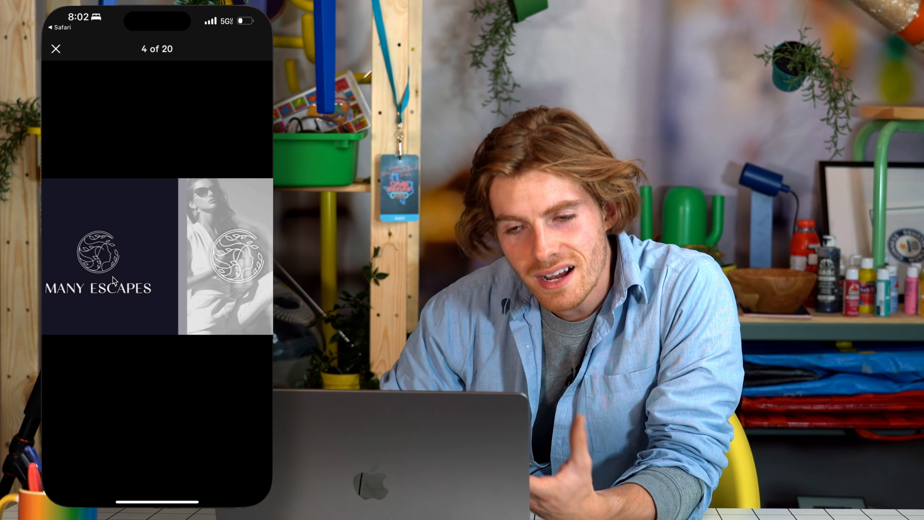
scroll("left", 3)
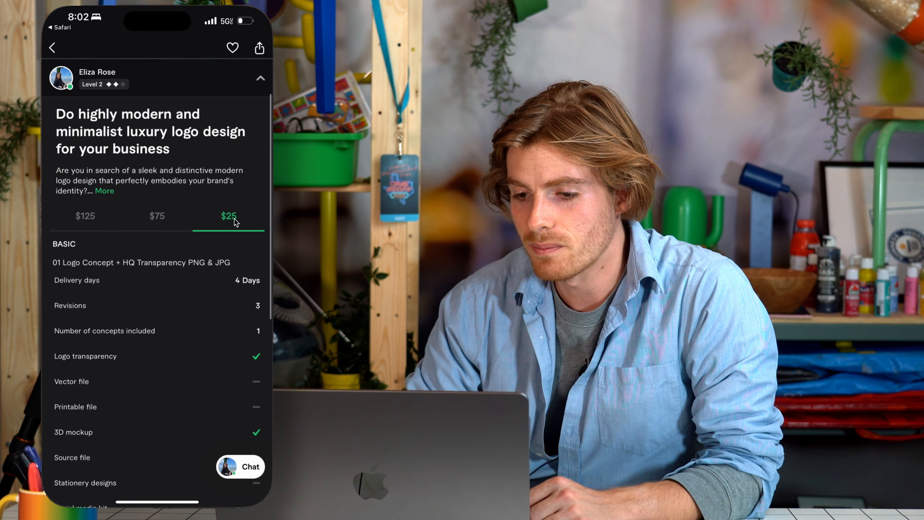
Step: Order the $25 Basic package and pay $0 with Fiverr credits
scroll("down", 3)
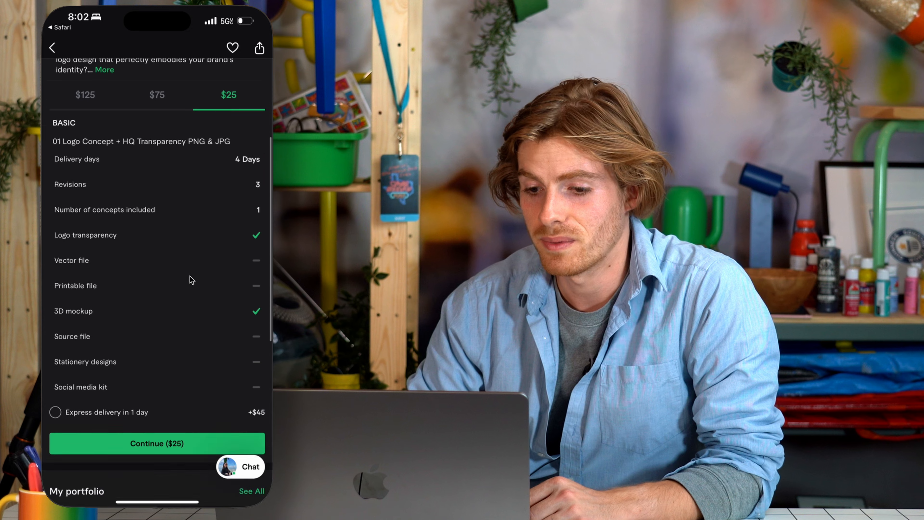
scroll("down", 3)
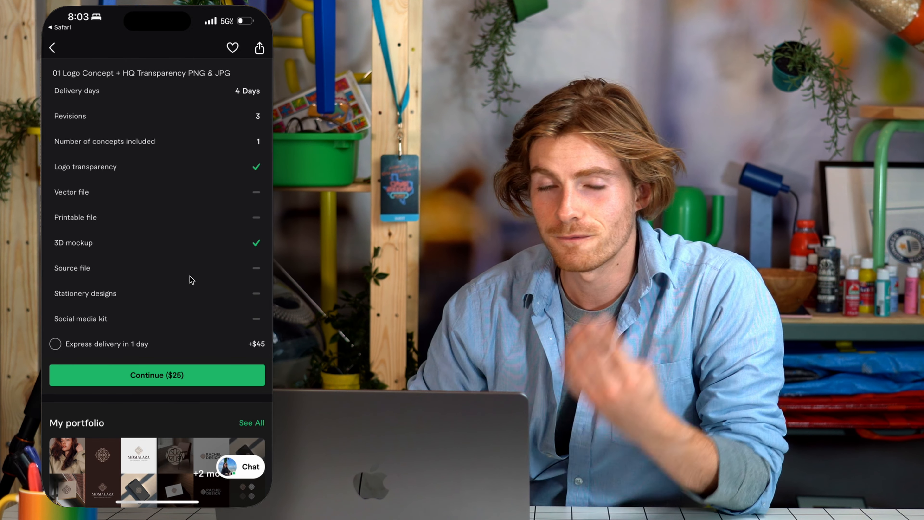
left_click(157, 375)
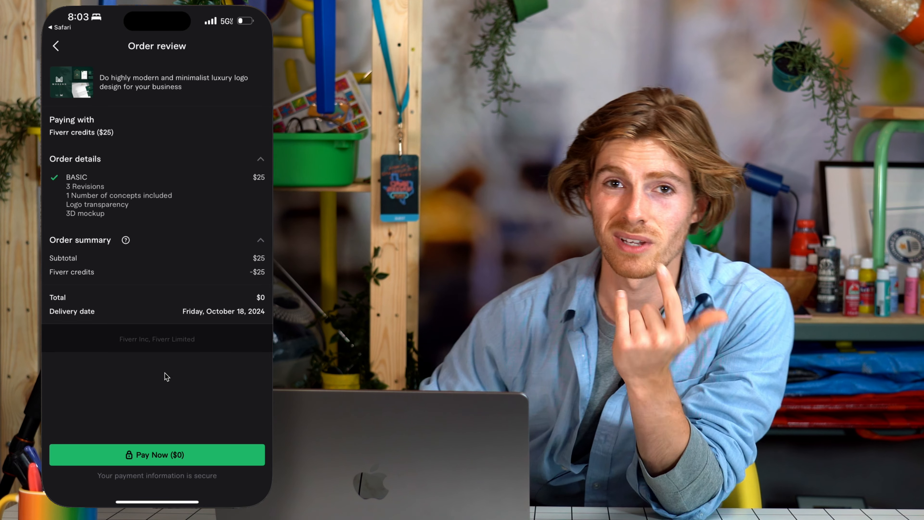
left_click(157, 455)
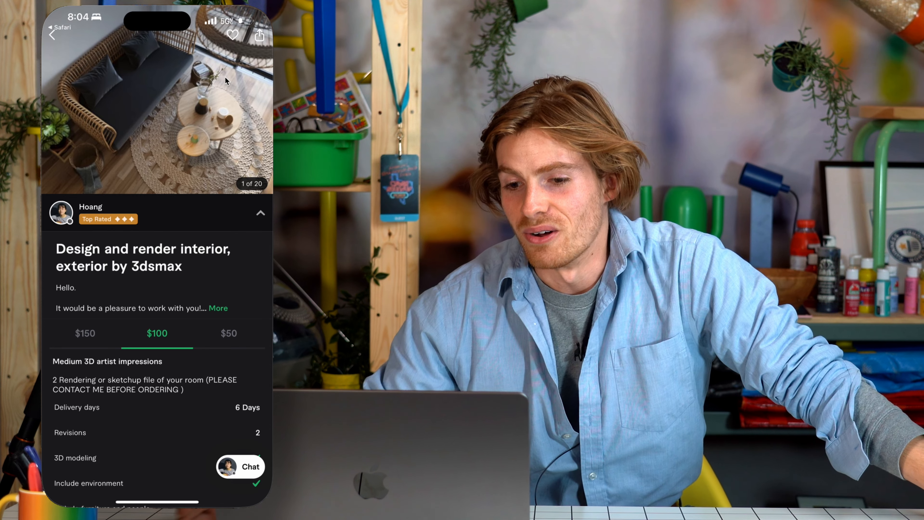
mouse_move(171, 153)
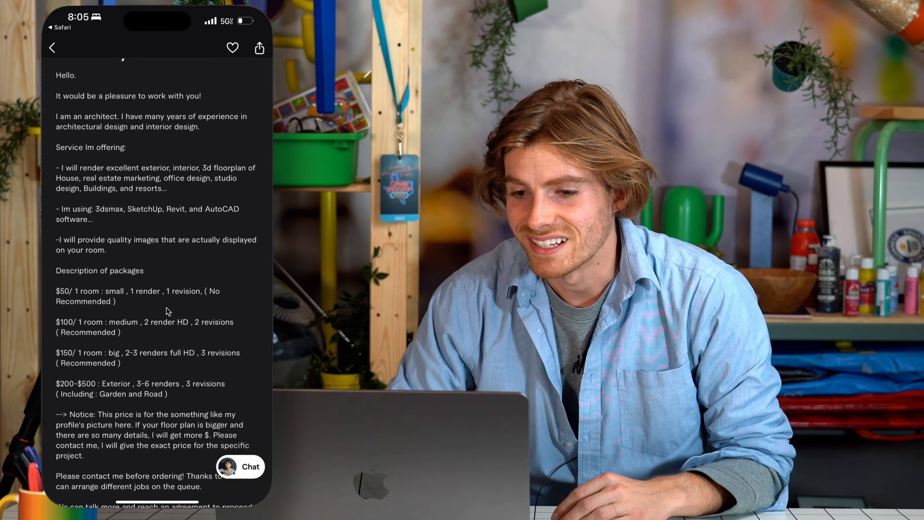
Step: Scroll through the rendering gig's description and package list
scroll("down", 3)
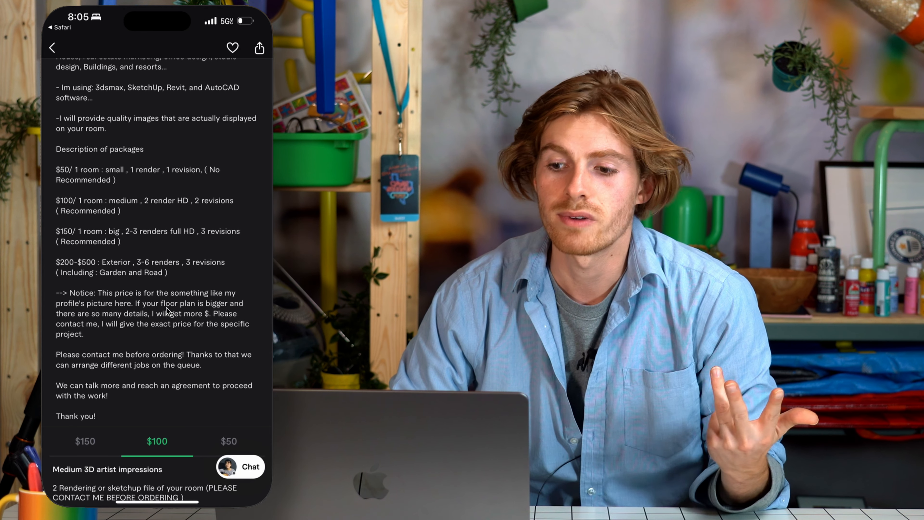
scroll("down", 3)
type("Hello! I")
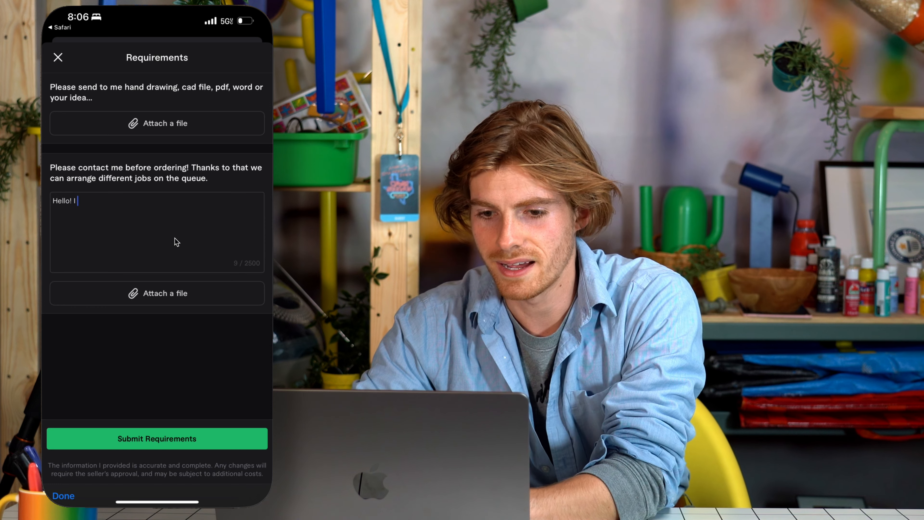
Step: Write to the architect that the logo request is "a bit unconv[entional]" in the requirements field
type("know this is a bit unconv")
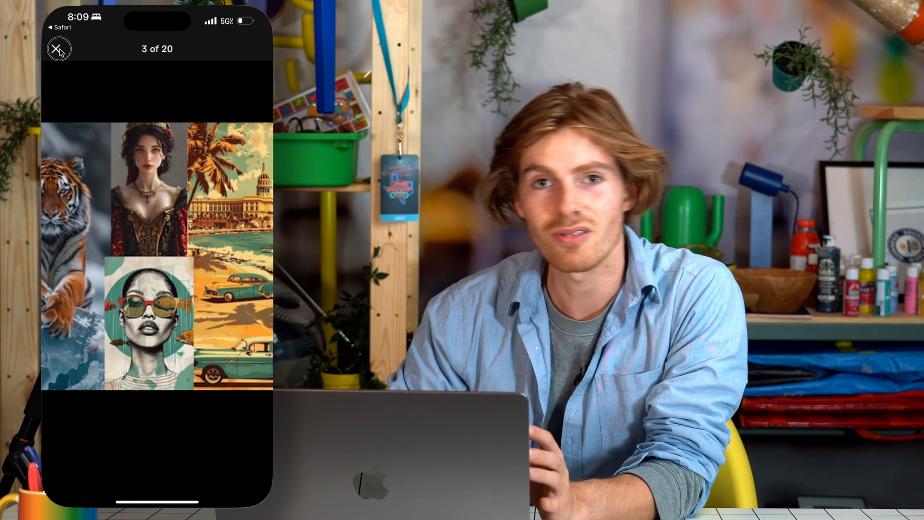
Step: Leave the portfolio viewer and show the AI artist's $20 package: one image, 2-day delivery, 2 revisions
left_click(59, 49)
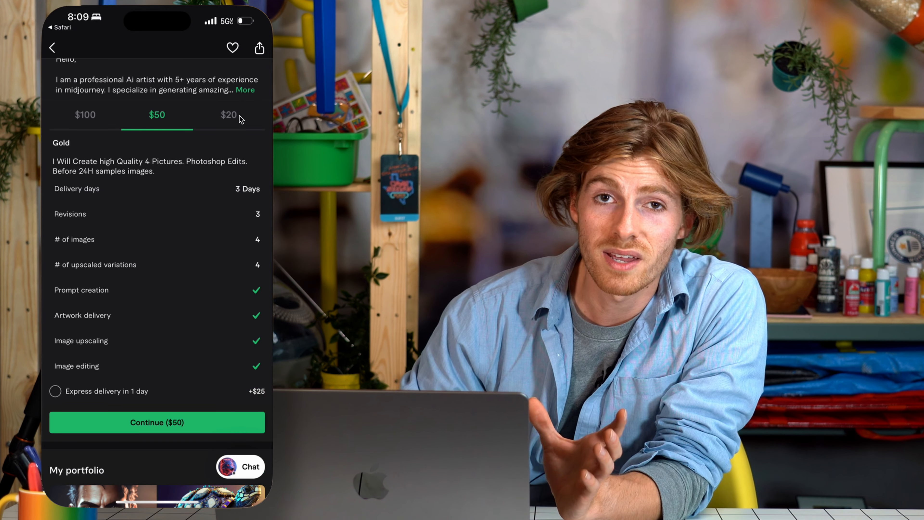
left_click(229, 114)
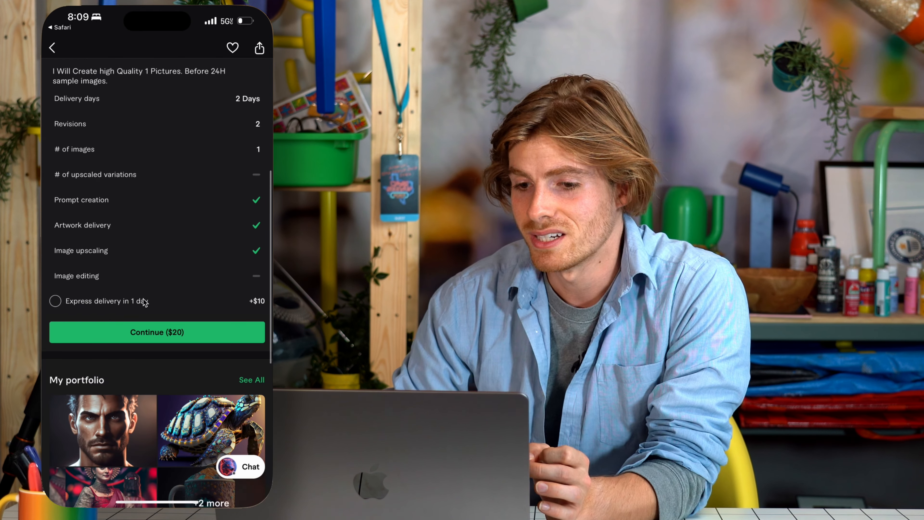